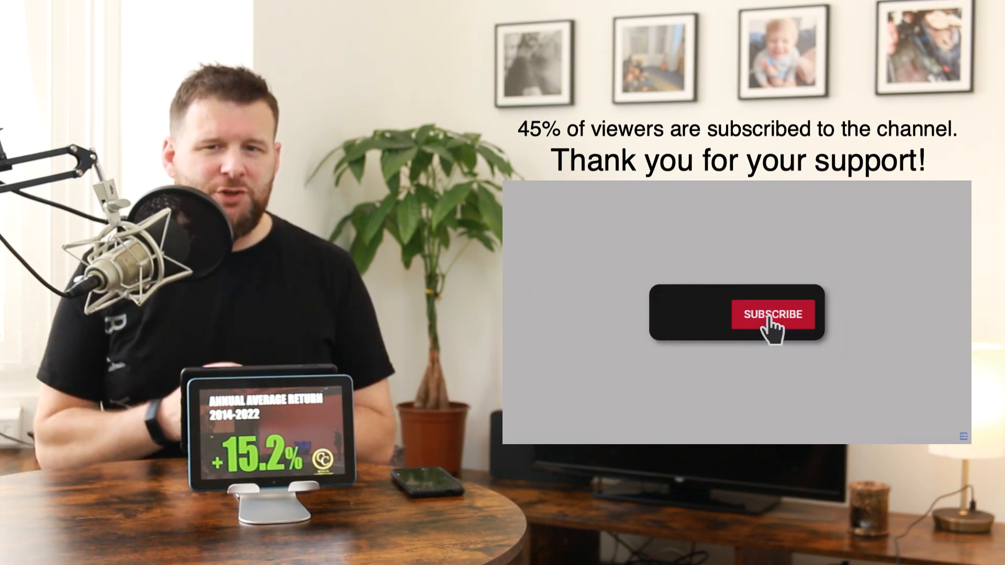
click(771, 313)
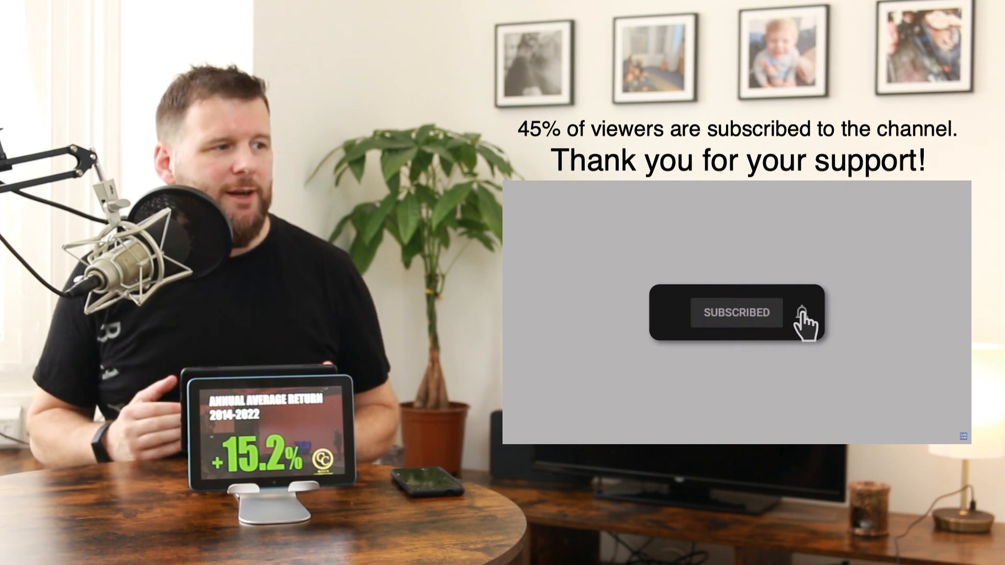